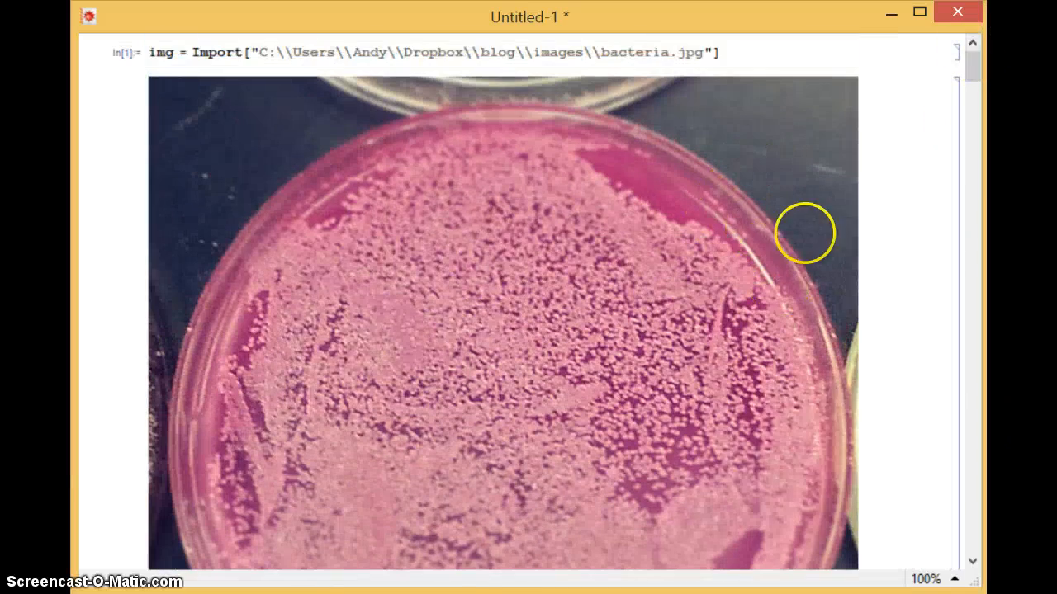
pyautogui.moveTo(364, 99)
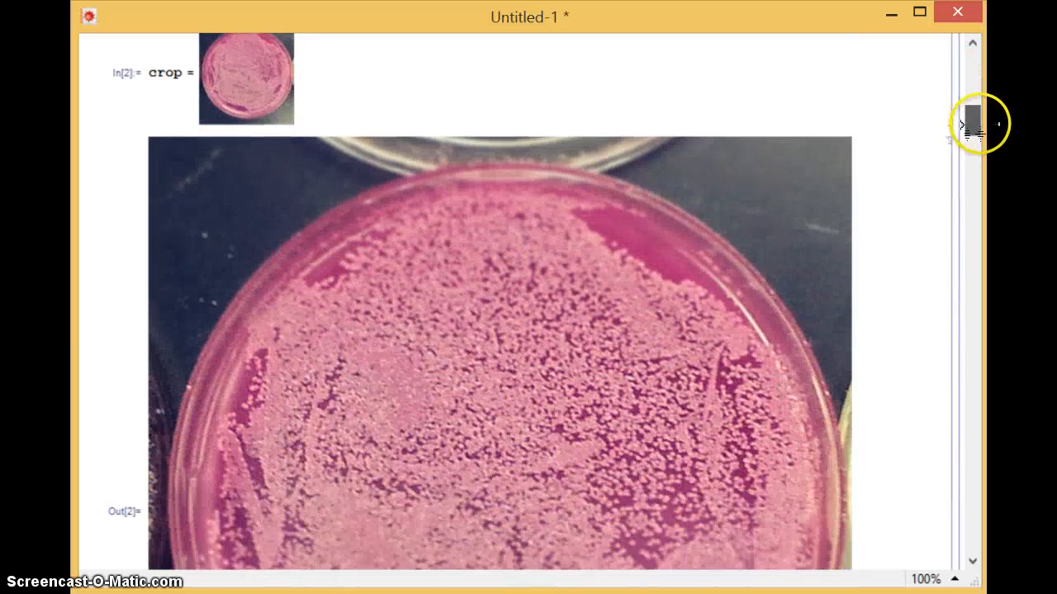
# Step: Scroll down to the Manipulate[Binarize[crop, i]] output showing the black-and-white plate
pyautogui.scroll(-3)
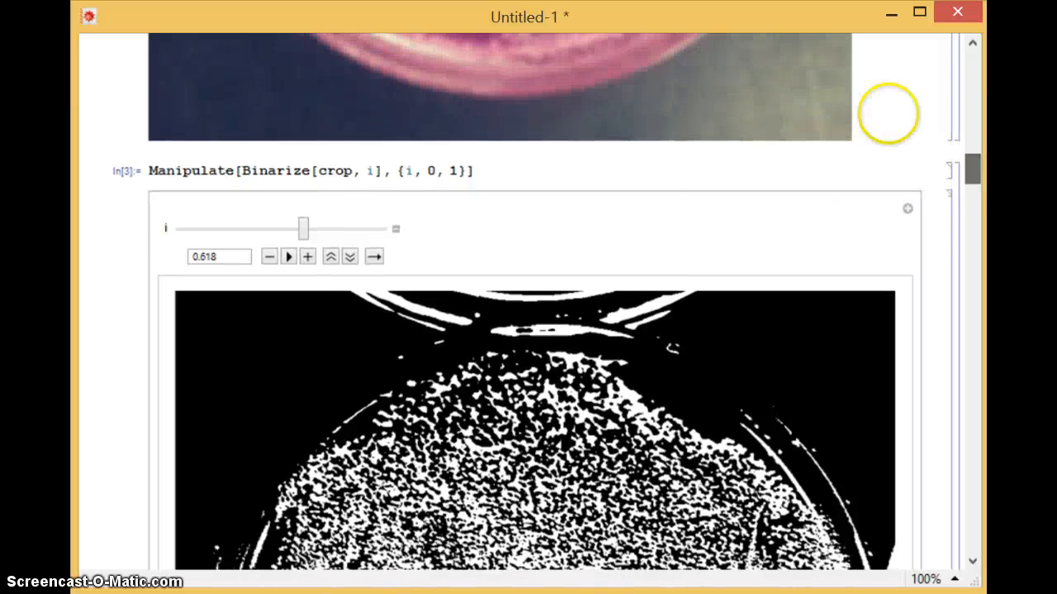
pyautogui.moveTo(960, 171)
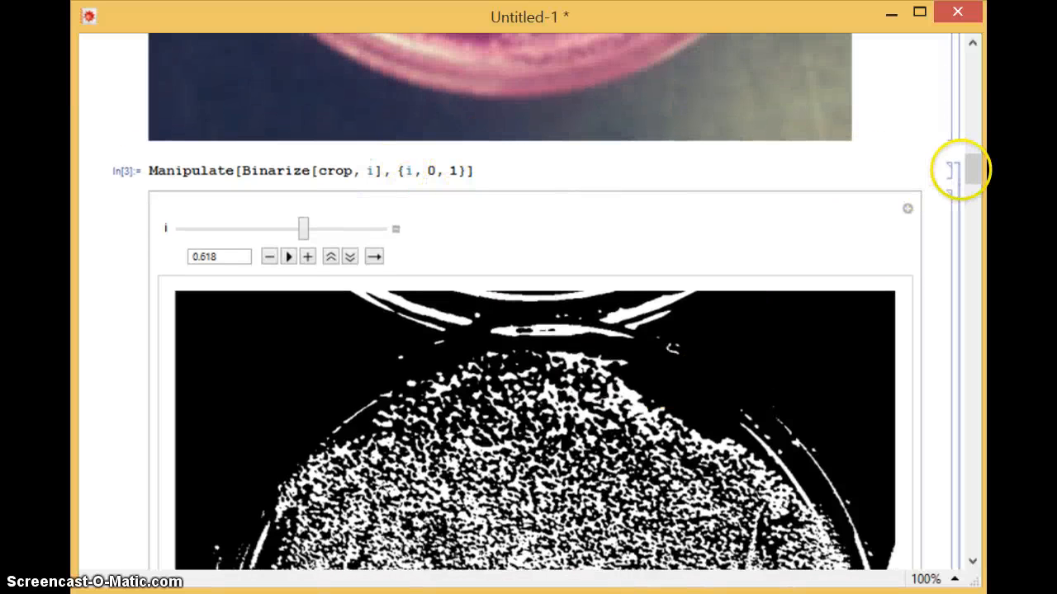
pyautogui.scroll(-3)
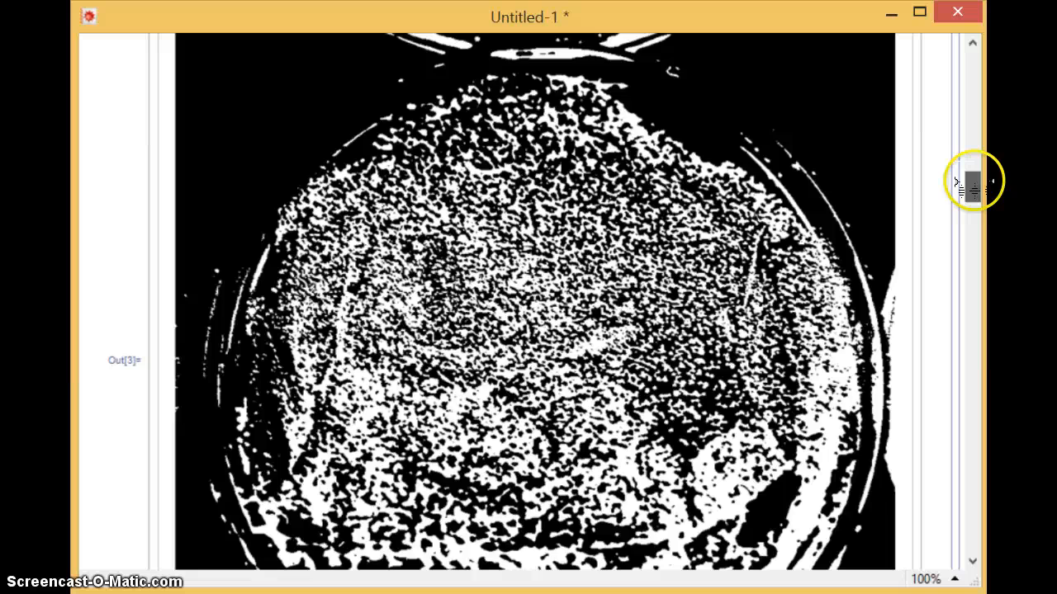
pyautogui.scroll(-3)
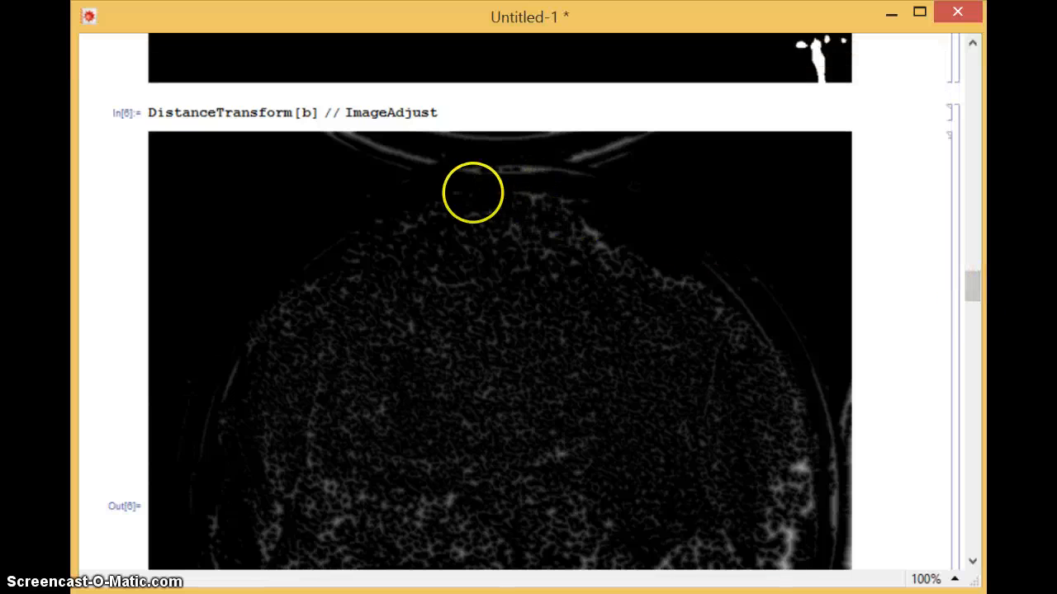
pyautogui.moveTo(687, 380)
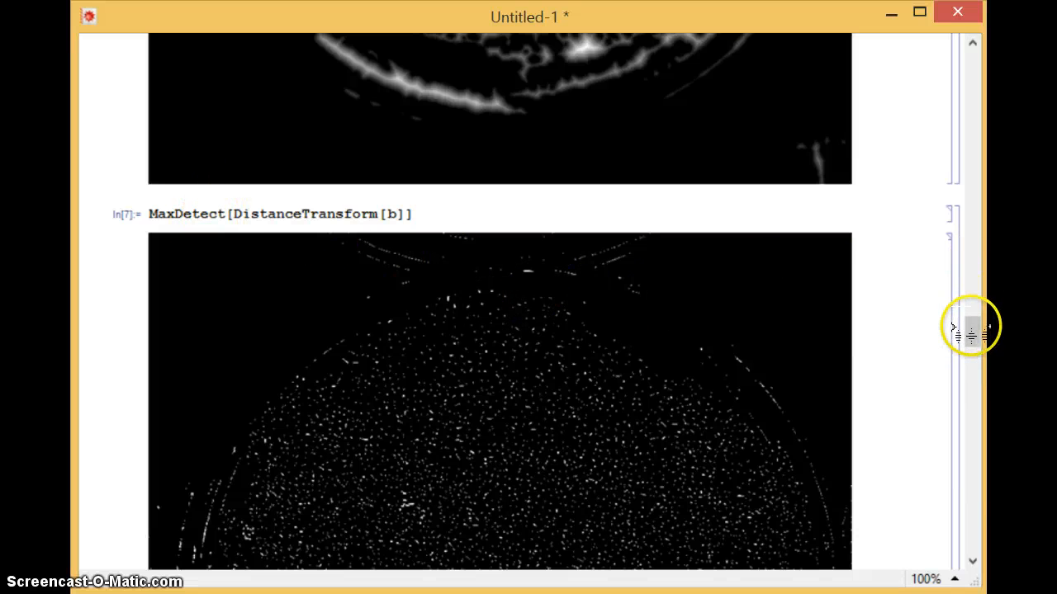
# Step: Scroll through the DistanceTransform, MaxDetect and ComponentMeasurements outputs to the 5036 count
pyautogui.scroll(-3)
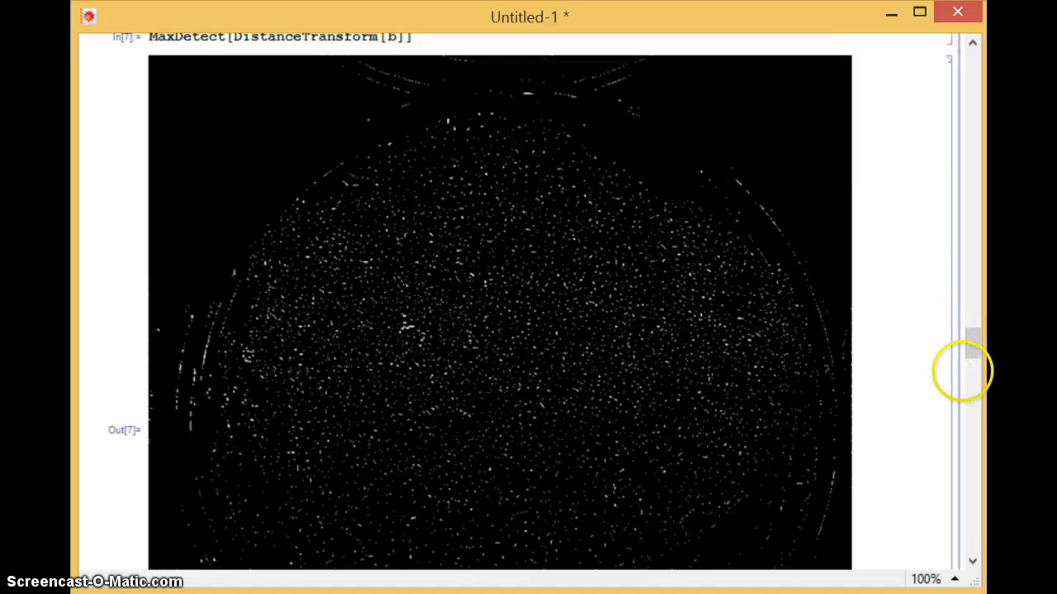
pyautogui.scroll(-3)
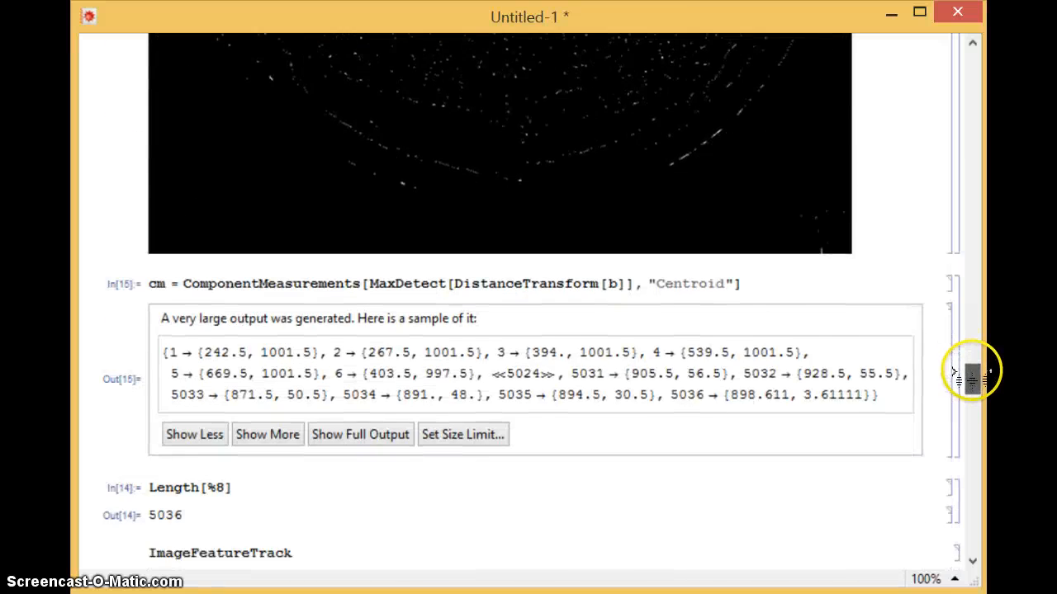
# Step: Scroll past the red-dot HighlightImage to the blue-dot Manipulate showing 1302 centroids
pyautogui.scroll(-3)
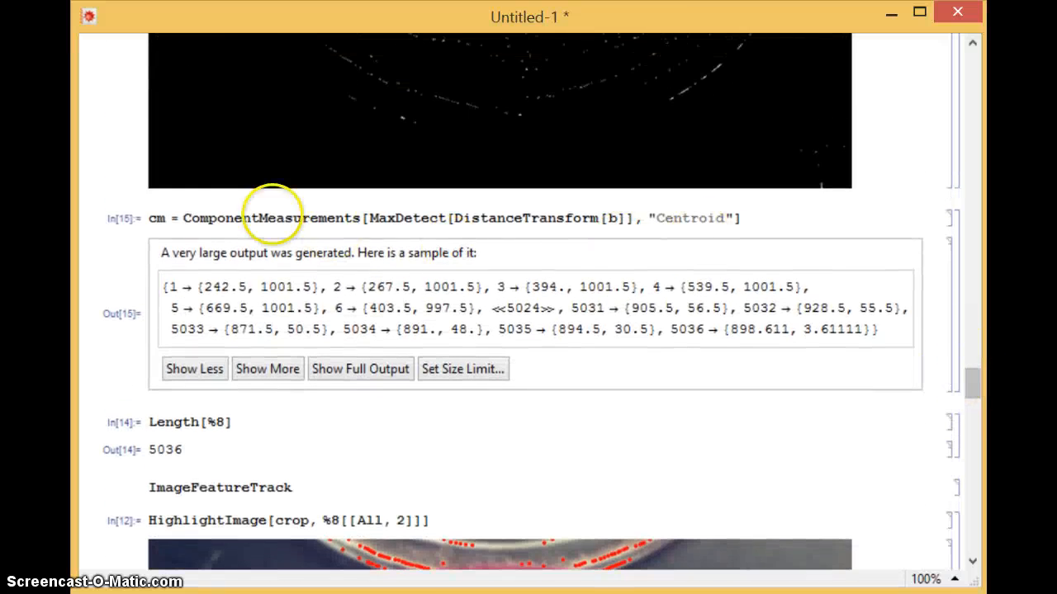
pyautogui.moveTo(541, 273)
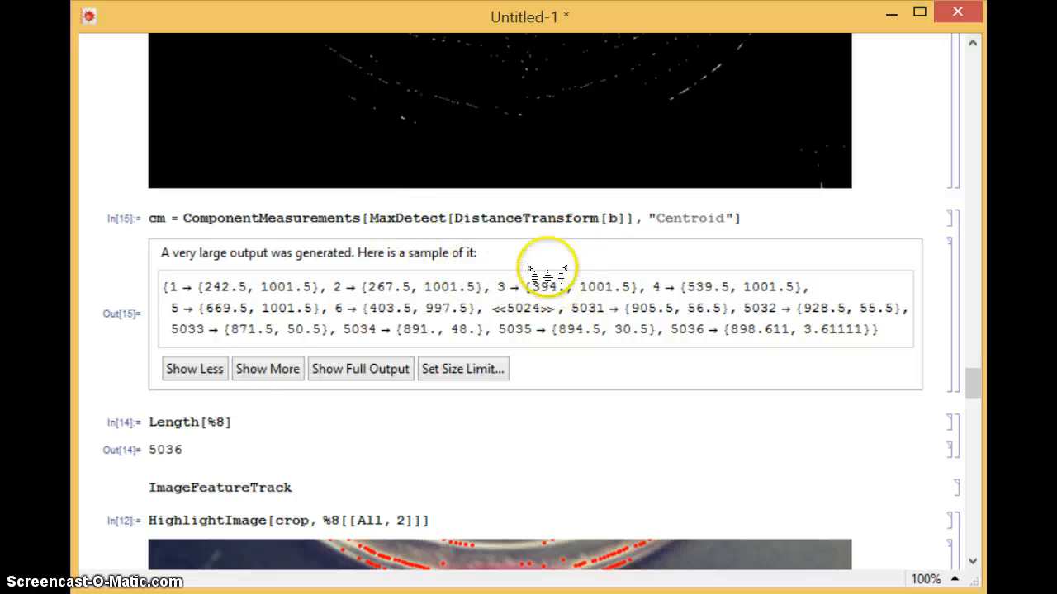
pyautogui.moveTo(669, 330)
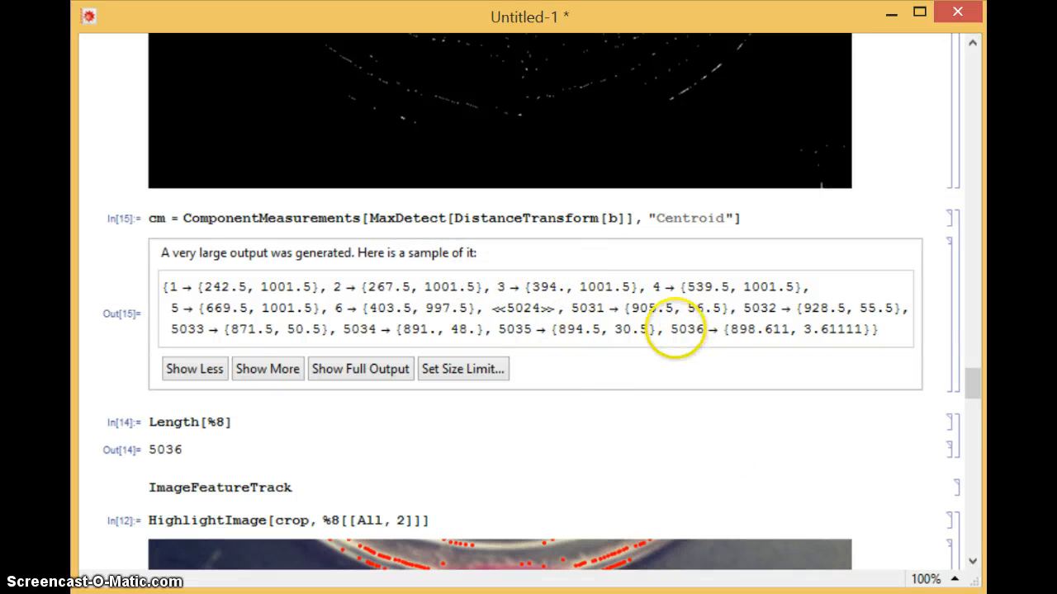
pyautogui.scroll(-3)
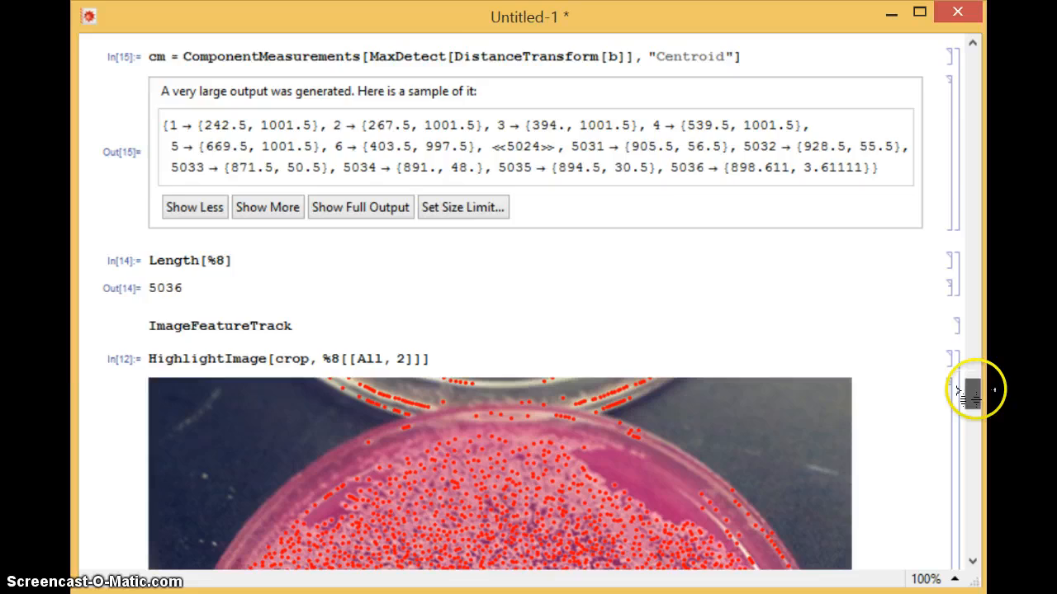
pyautogui.scroll(-3)
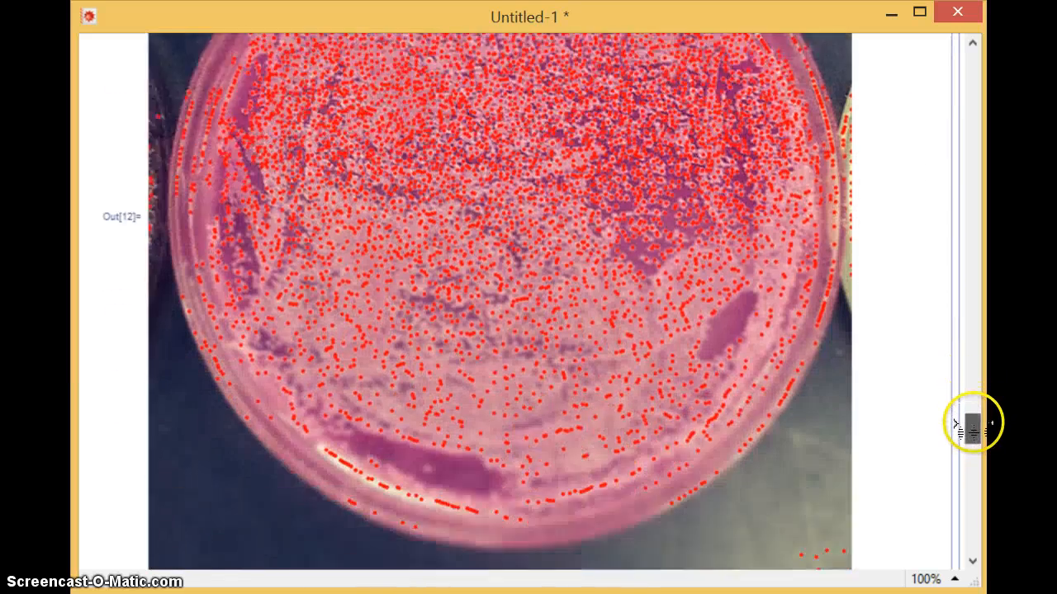
pyautogui.scroll(-3)
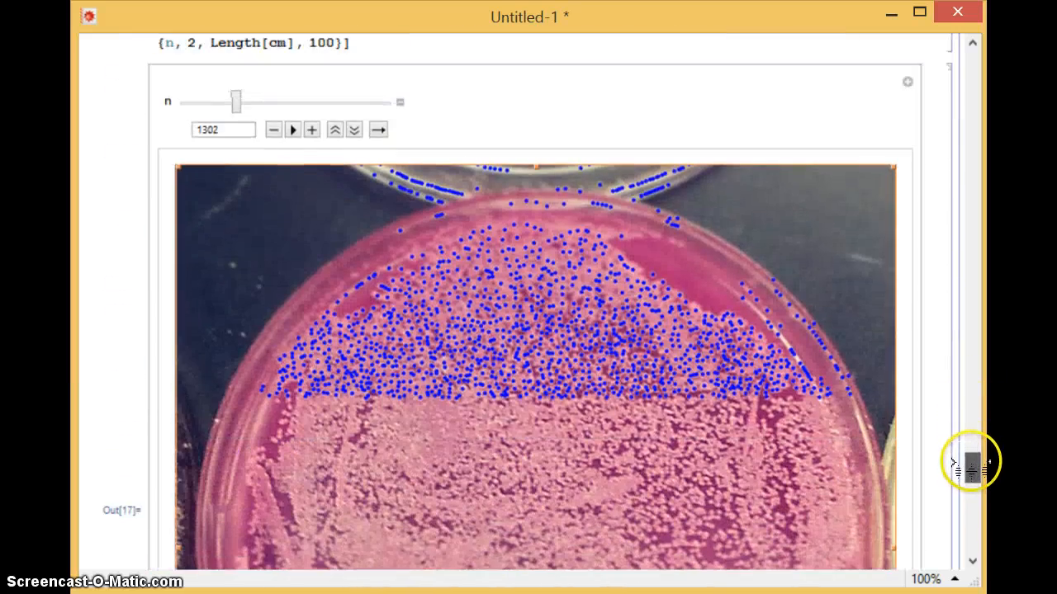
# Step: Play the blue-dot colony animation and pause it with n at 1002
pyautogui.click(293, 129)
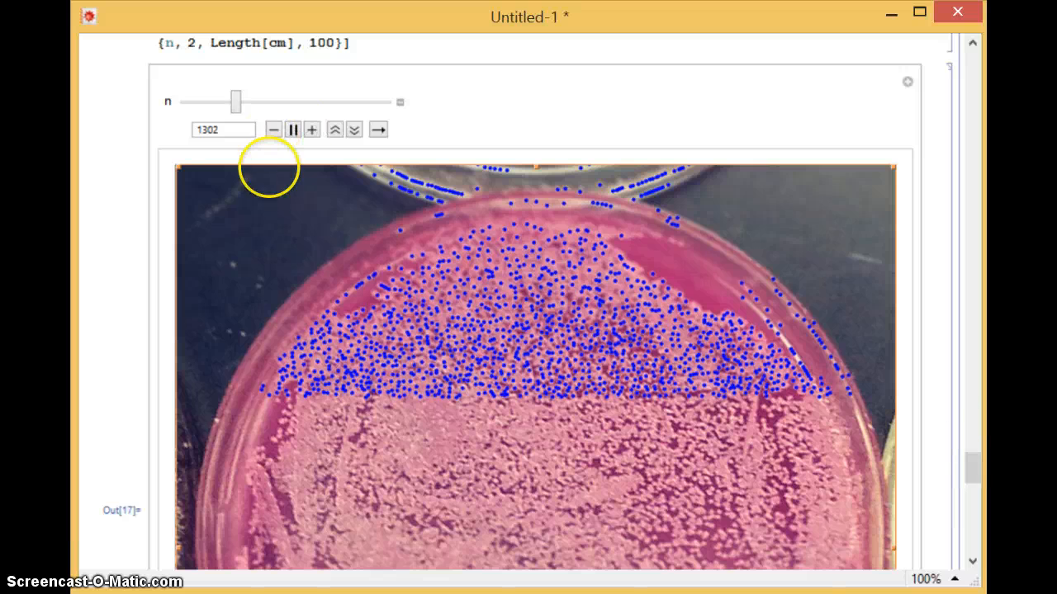
pyautogui.moveTo(237, 101); pyautogui.dragTo(304, 101)
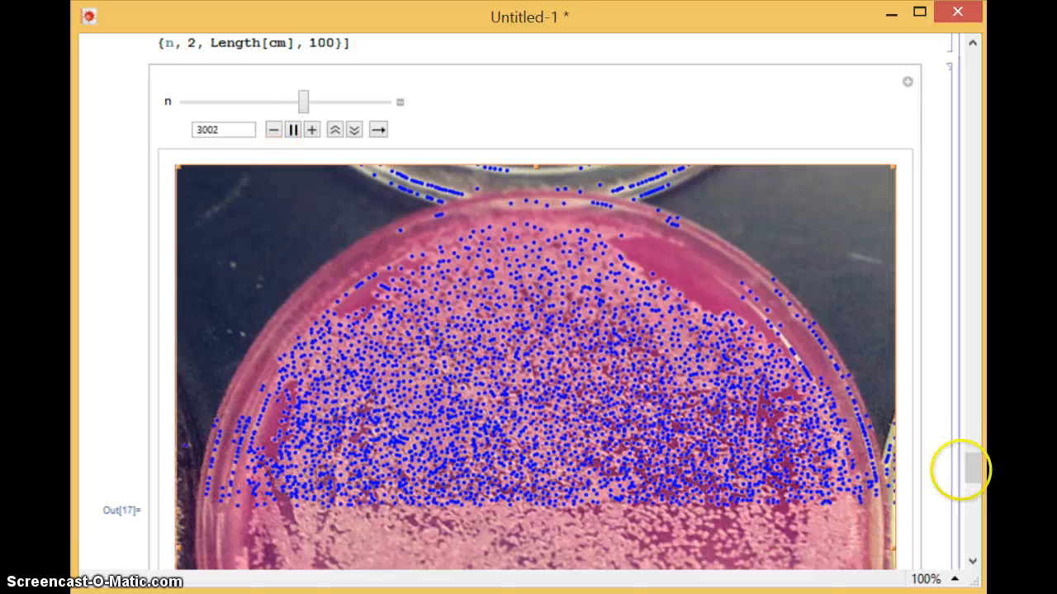
pyautogui.scroll(-3)
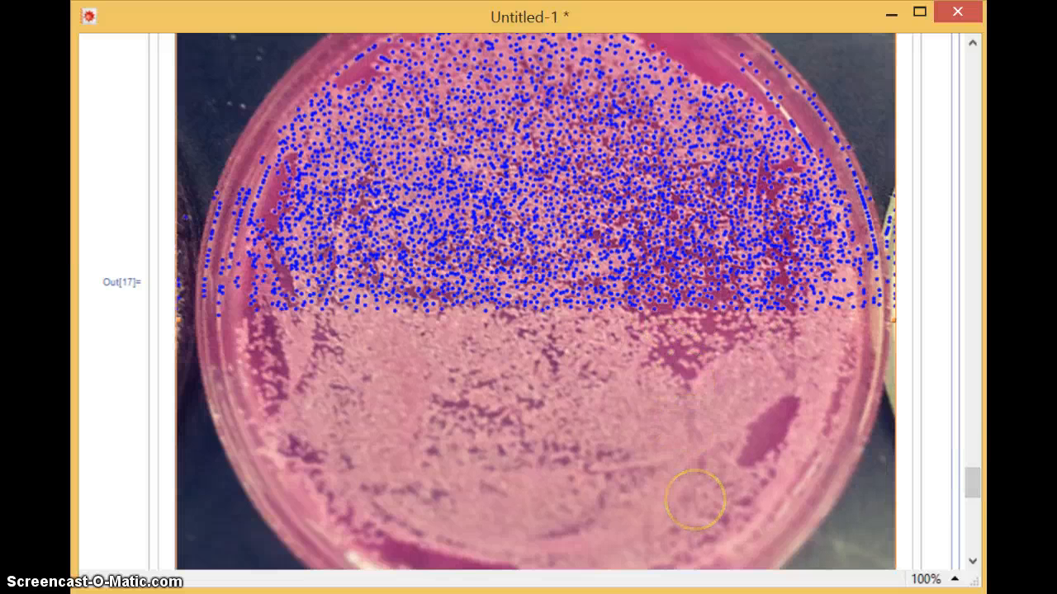
pyautogui.scroll(-3)
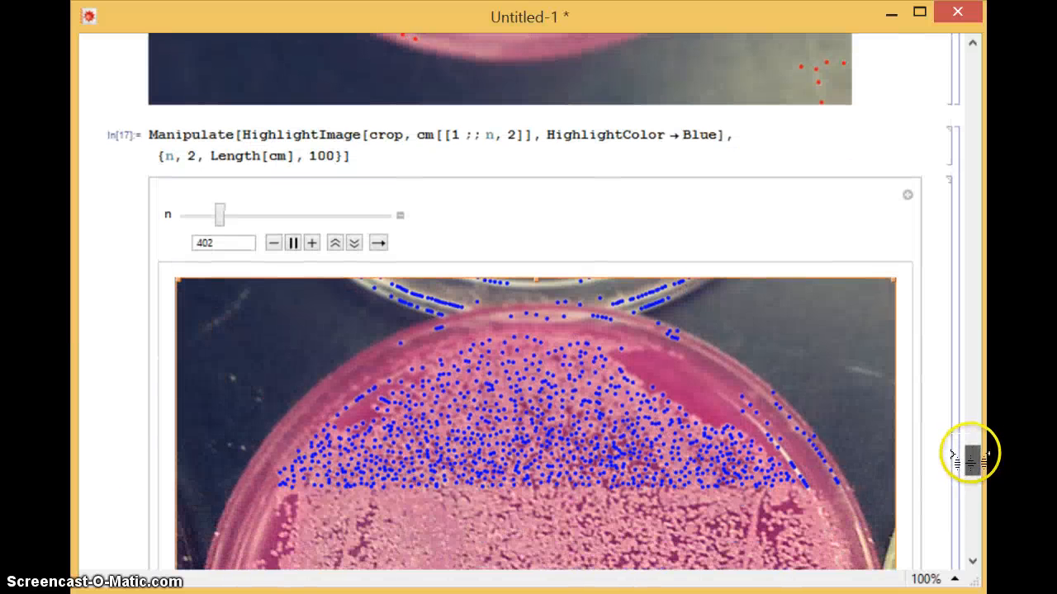
pyautogui.click(293, 242)
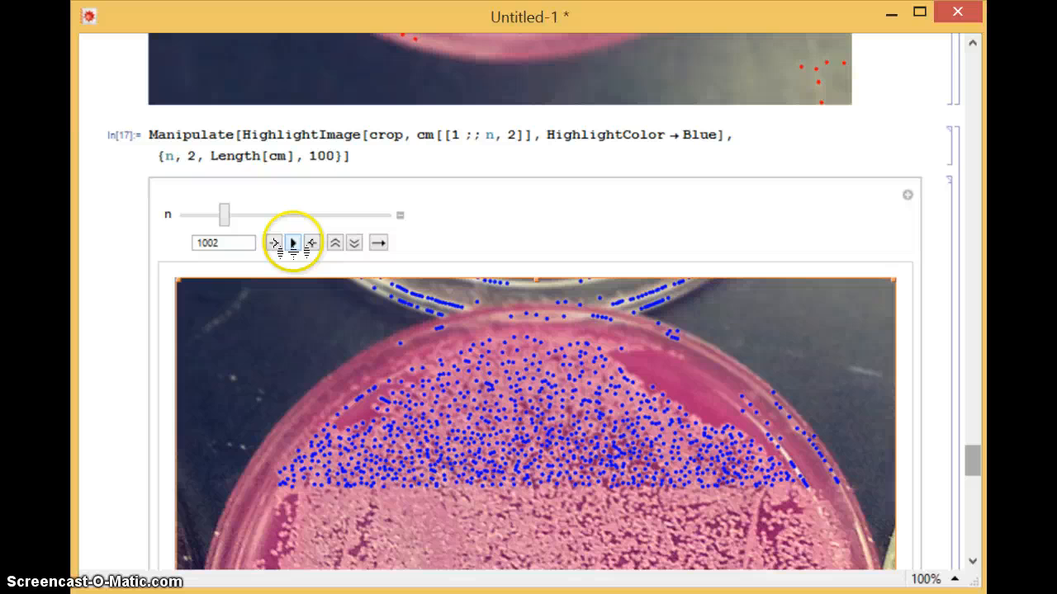
# Step: Re-evaluate the overlay Manipulate so n resets to 2 with no dots shown
pyautogui.click(293, 242)
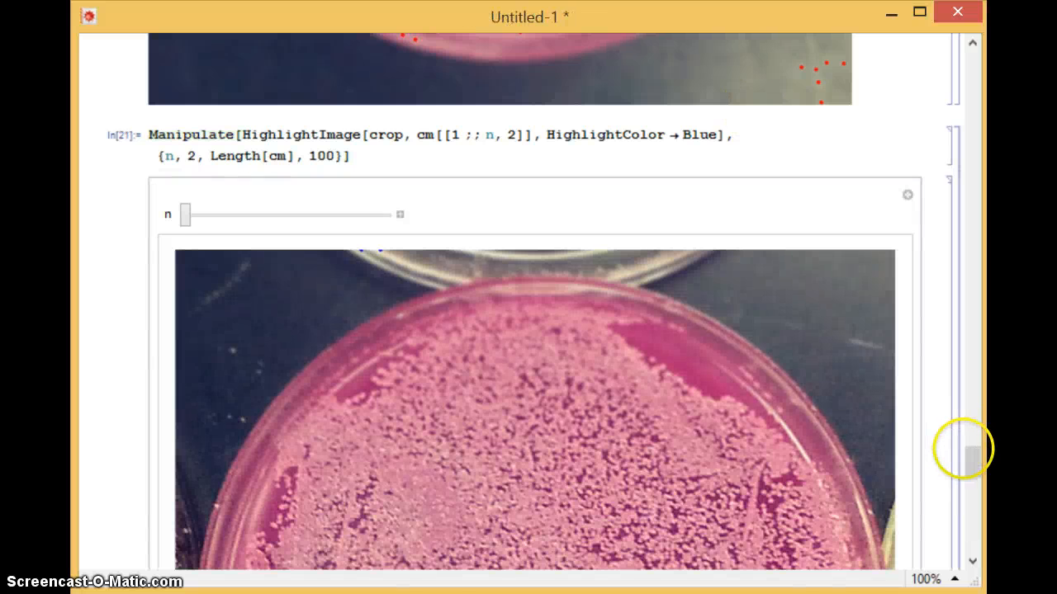
pyautogui.scroll(-3)
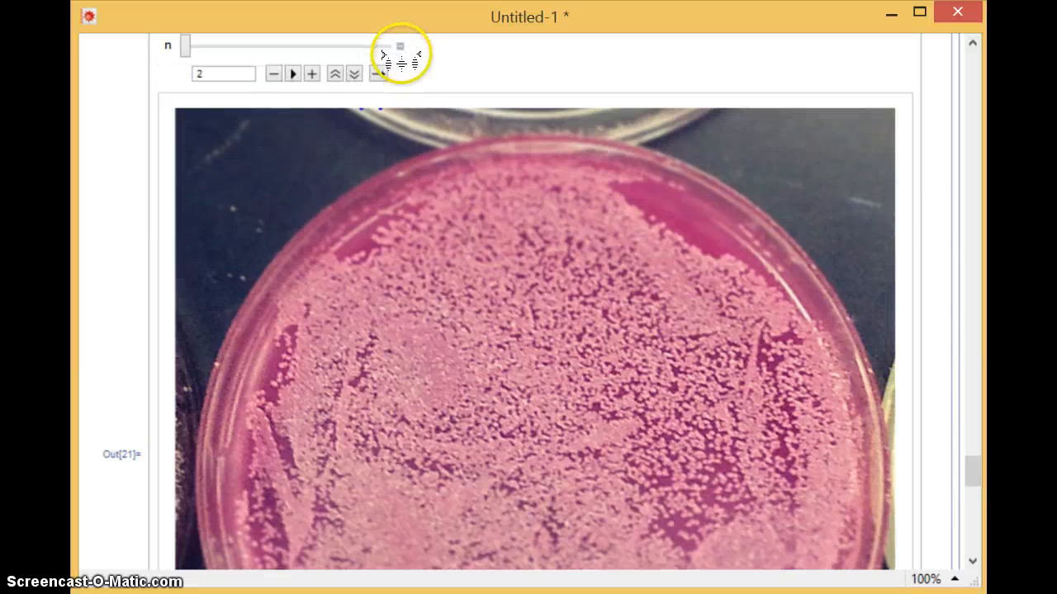
# Step: Animate the n slider so blue dots sweep the plate, reaching 4902 centroids
pyautogui.click(293, 73)
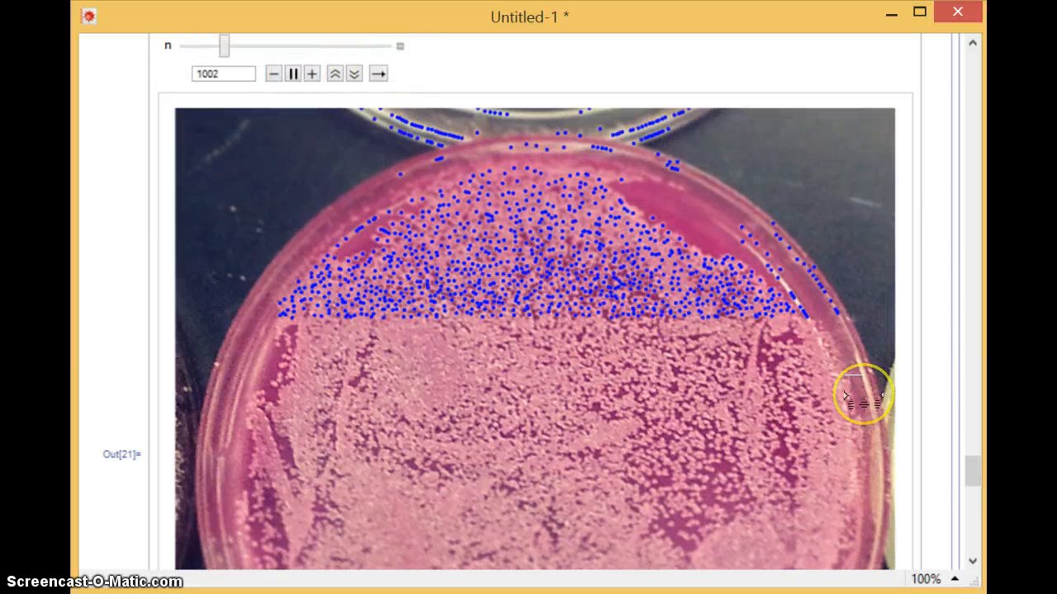
pyautogui.moveTo(225, 46); pyautogui.dragTo(289, 45)
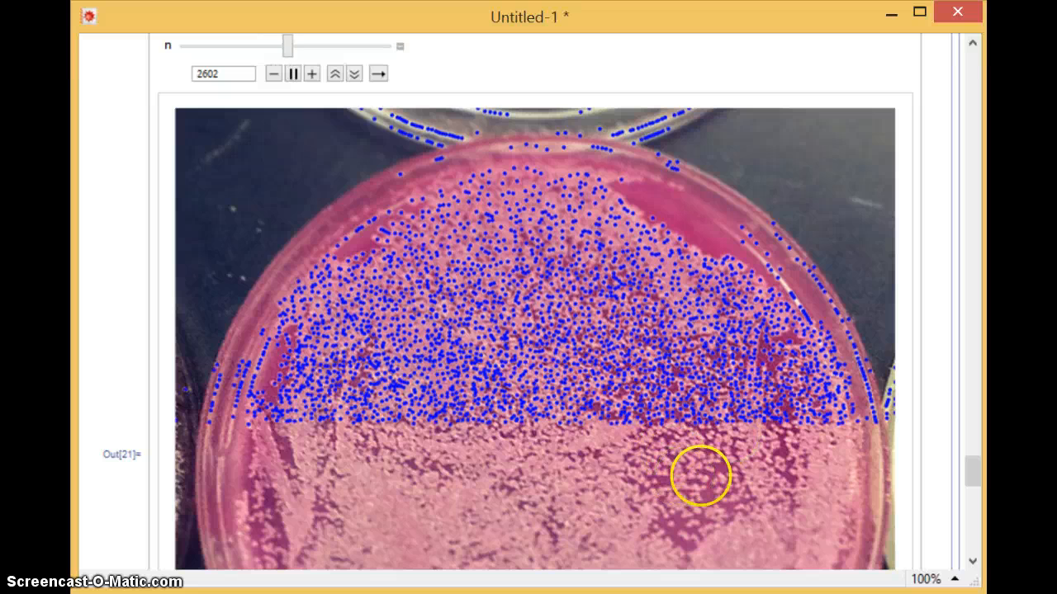
pyautogui.moveTo(289, 46); pyautogui.dragTo(380, 47)
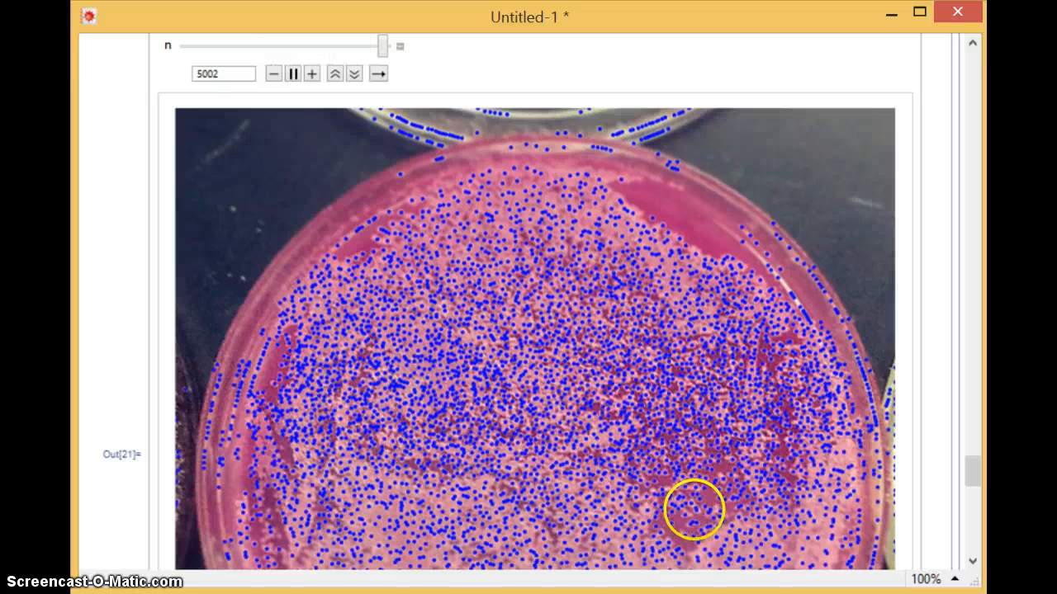
pyautogui.moveTo(379, 45); pyautogui.dragTo(252, 45)
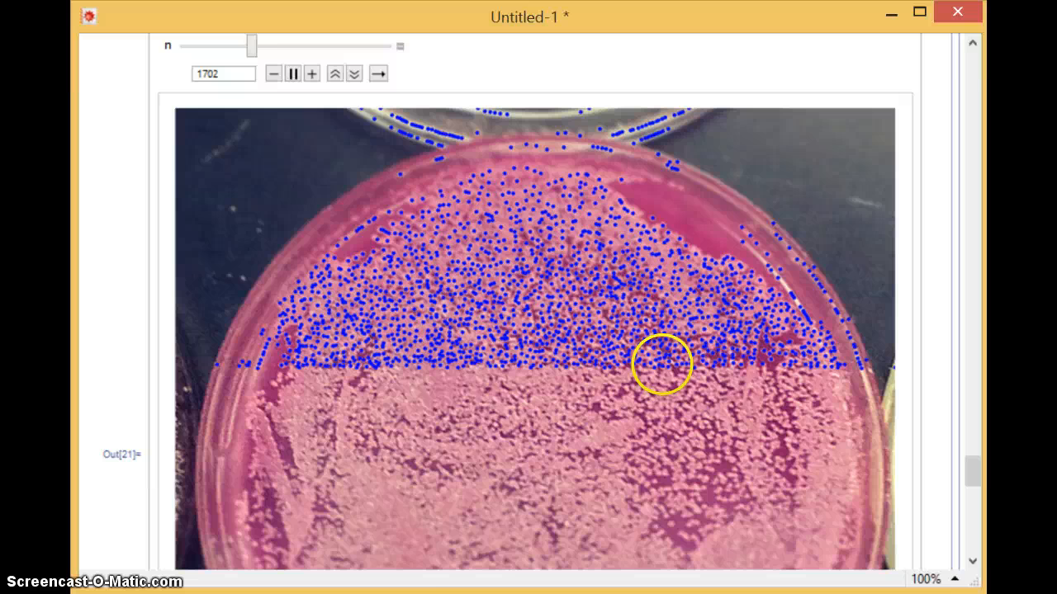
pyautogui.moveTo(254, 45); pyautogui.dragTo(328, 45)
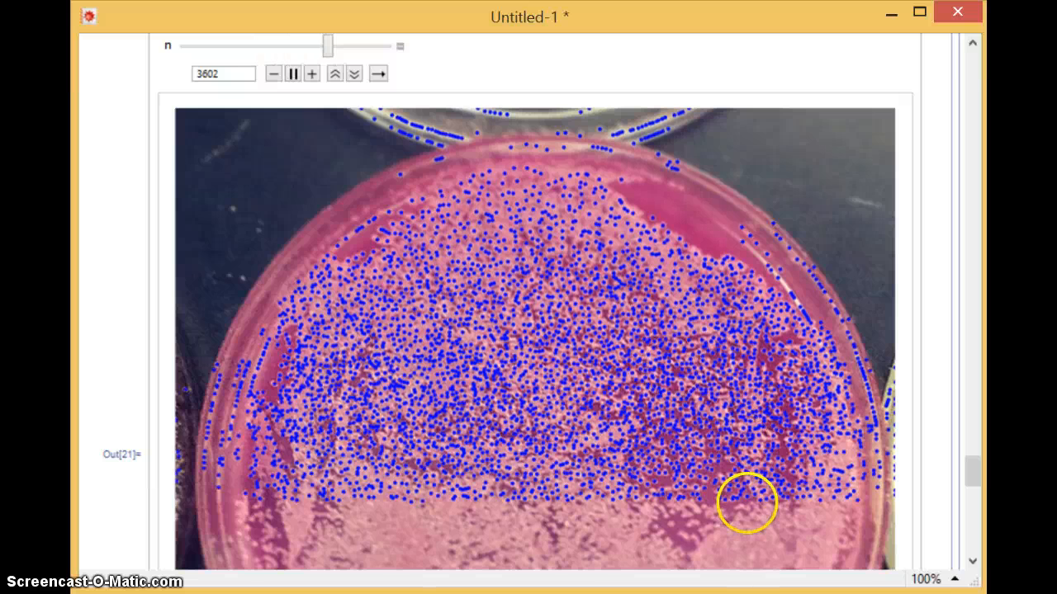
pyautogui.moveTo(328, 46); pyautogui.dragTo(217, 46)
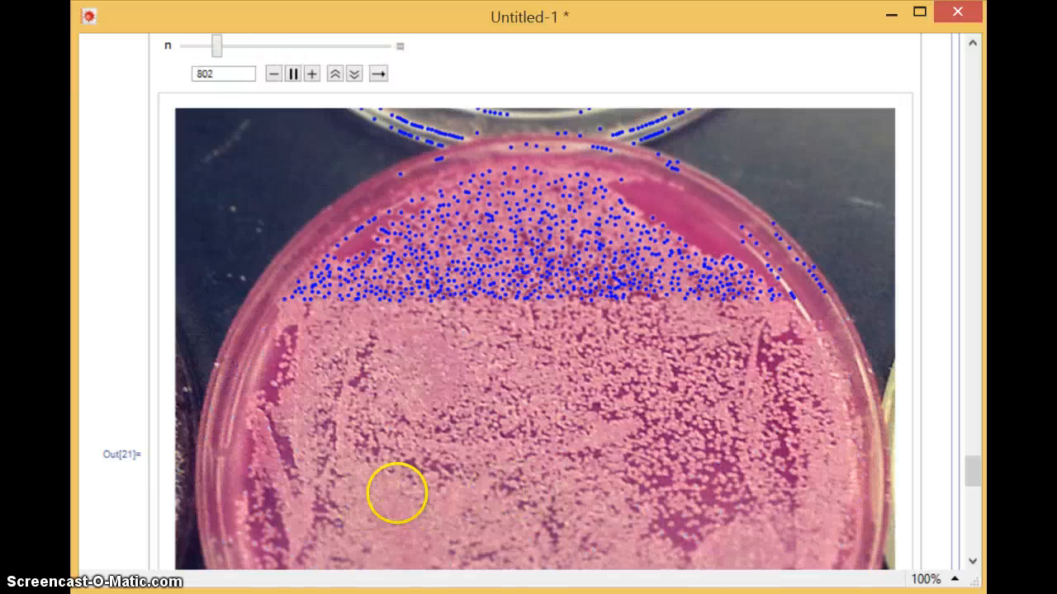
pyautogui.moveTo(217, 45); pyautogui.dragTo(289, 46)
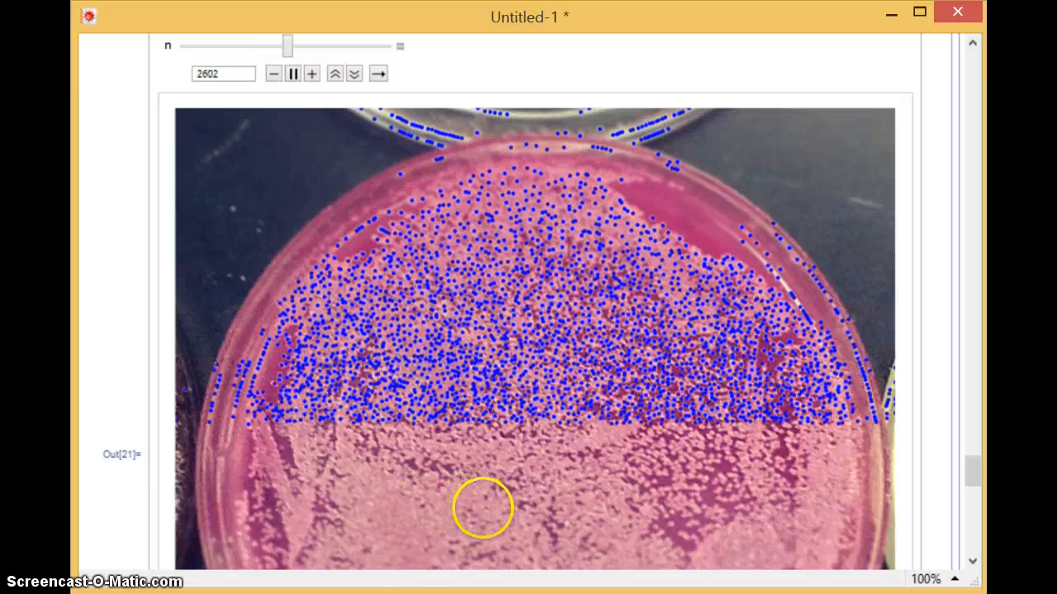
pyautogui.moveTo(289, 45); pyautogui.dragTo(376, 45)
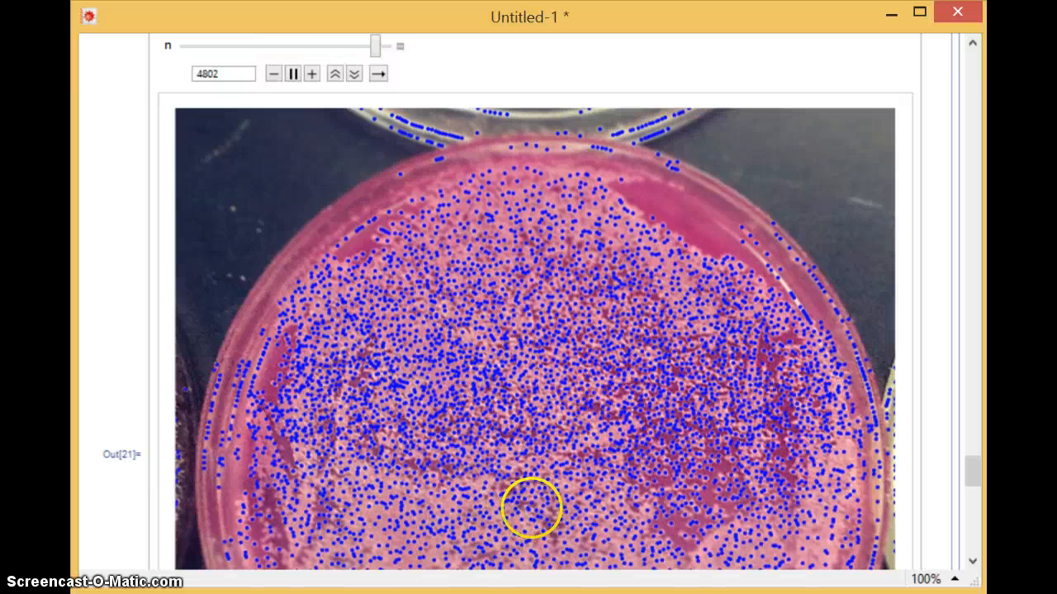
pyautogui.moveTo(375, 45); pyautogui.dragTo(246, 45)
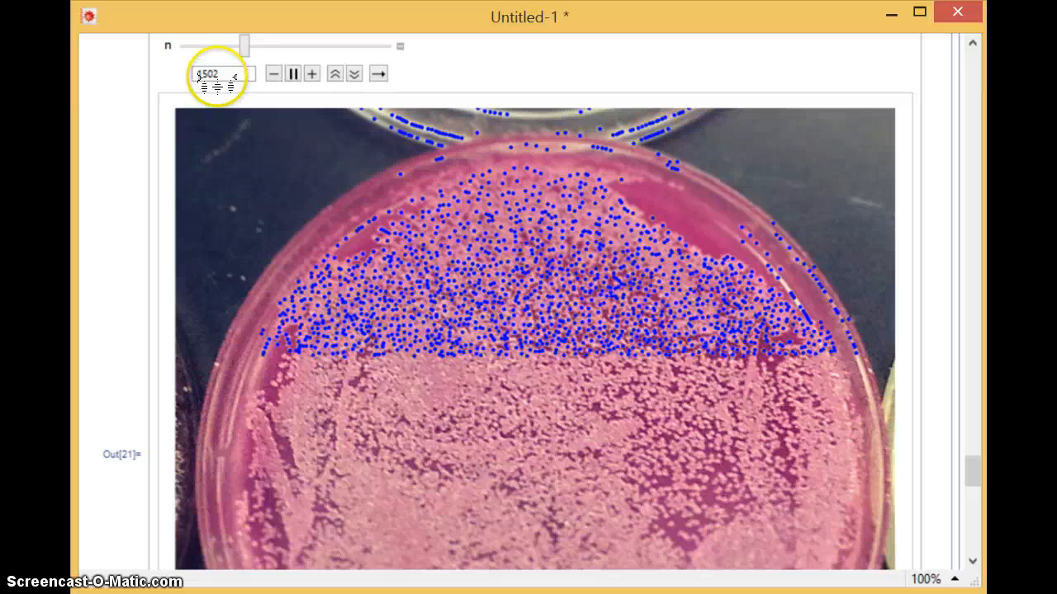
pyautogui.moveTo(248, 46); pyautogui.dragTo(338, 45)
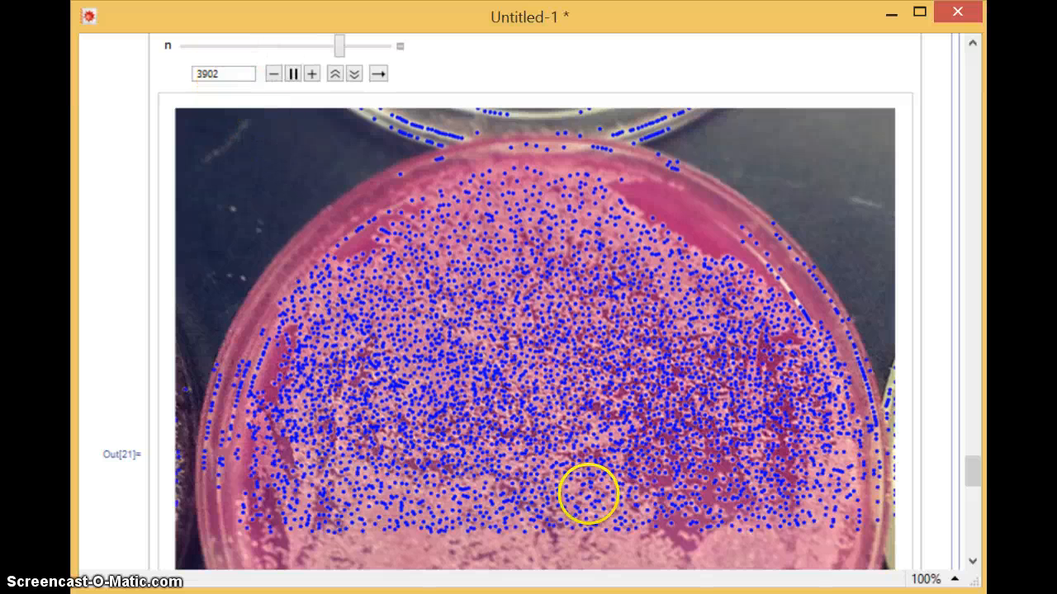
pyautogui.moveTo(339, 46); pyautogui.dragTo(221, 46)
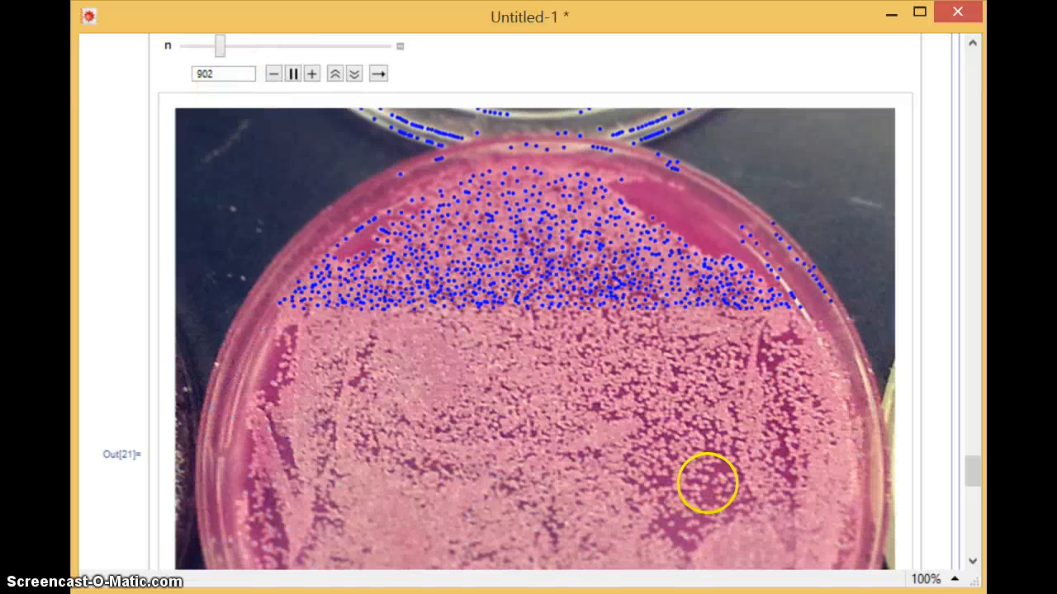
pyautogui.moveTo(219, 45); pyautogui.dragTo(289, 45)
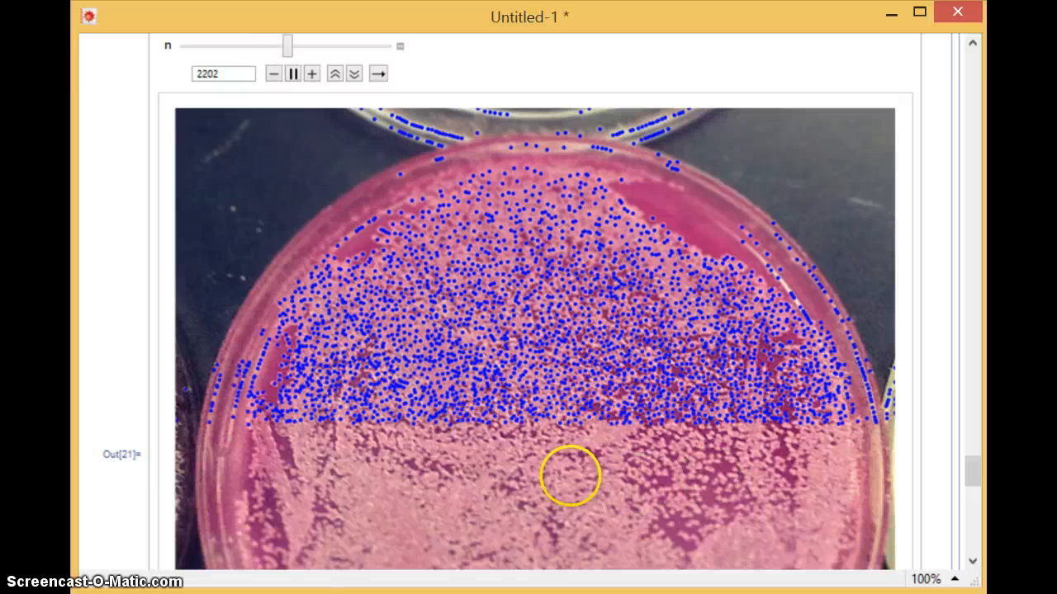
pyautogui.moveTo(291, 46); pyautogui.dragTo(378, 46)
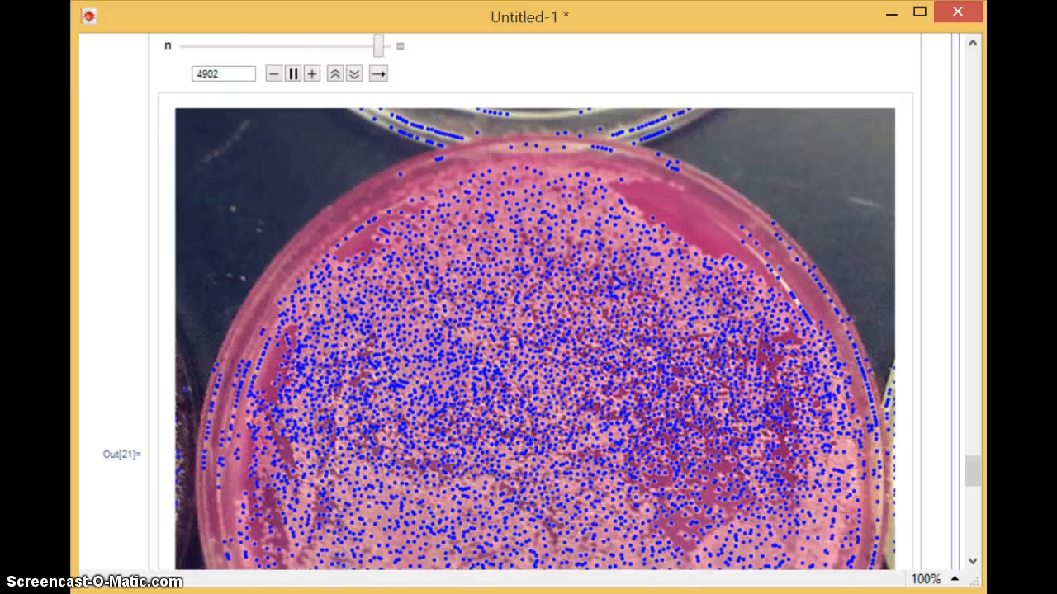